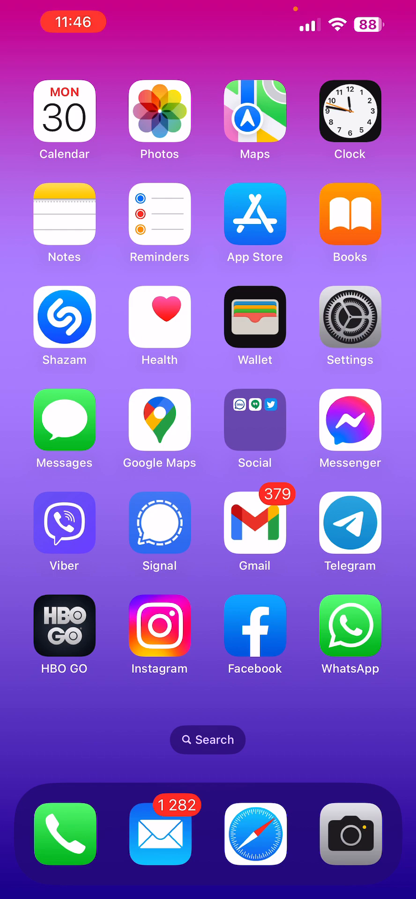
# Step: Search Spotlight for 'outlook' and launch Outlook from the results
pyautogui.write('outlook')
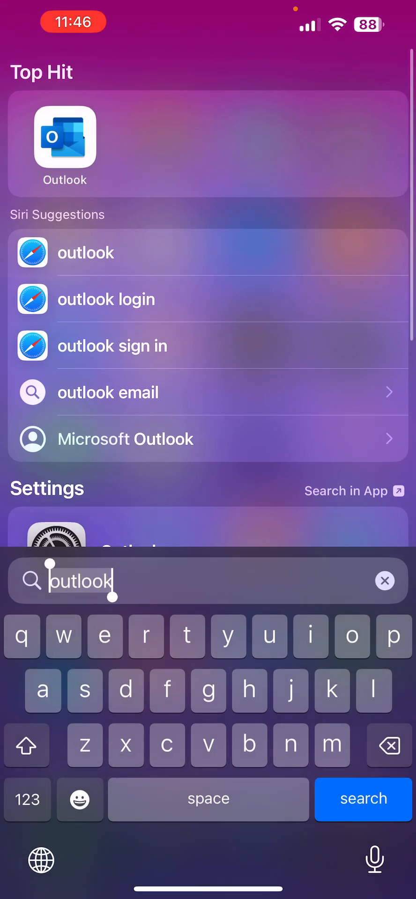
pyautogui.click(64, 135)
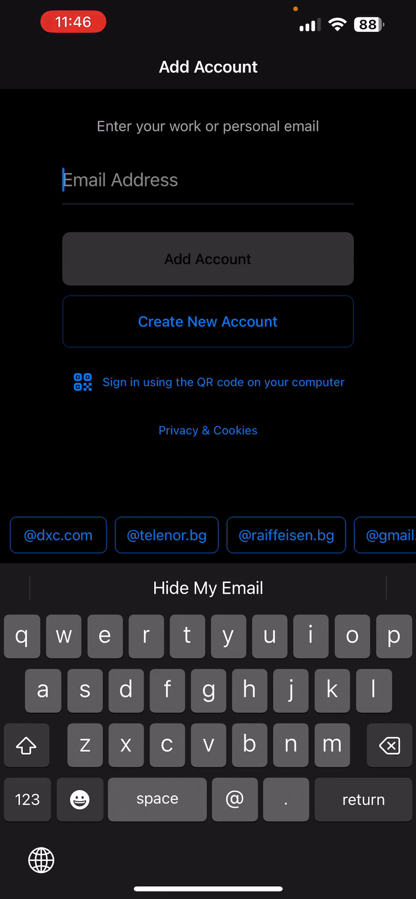
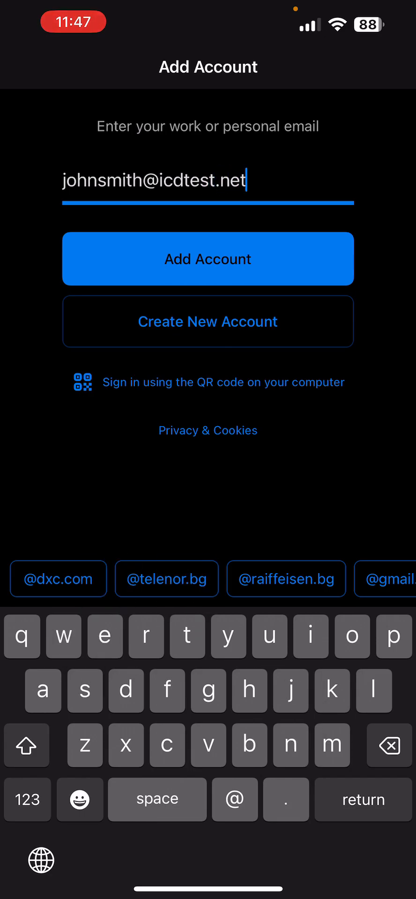
pyautogui.click(207, 258)
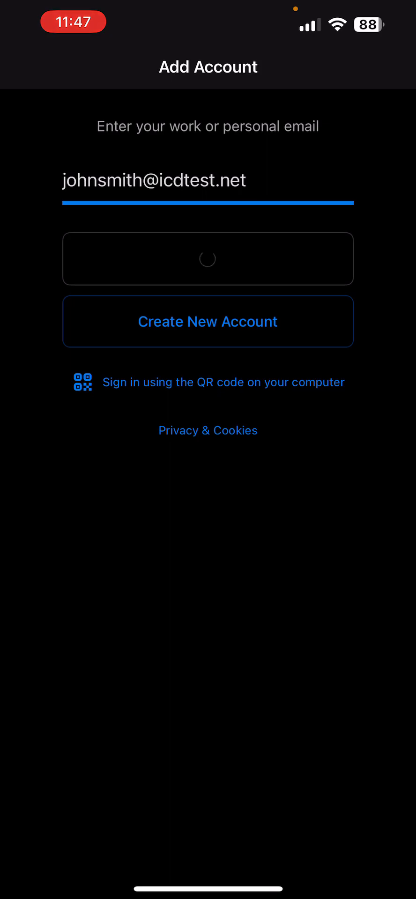
pyautogui.click(208, 321)
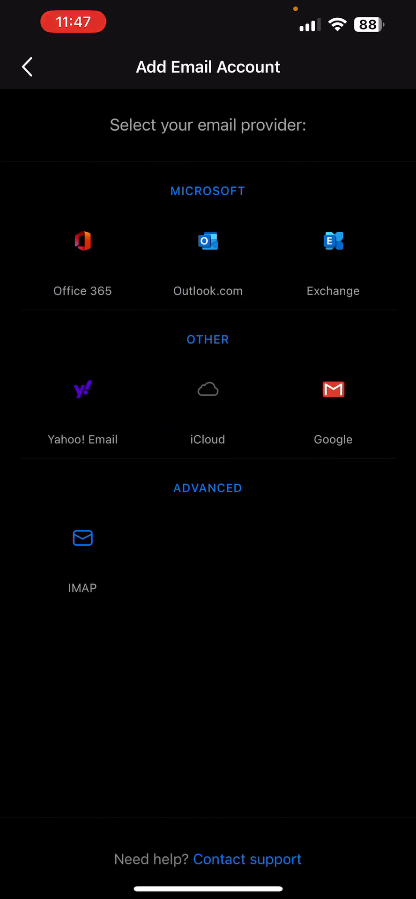
# Step: Choose IMAP setup and enter the email address and display name John Smith
pyautogui.click(82, 538)
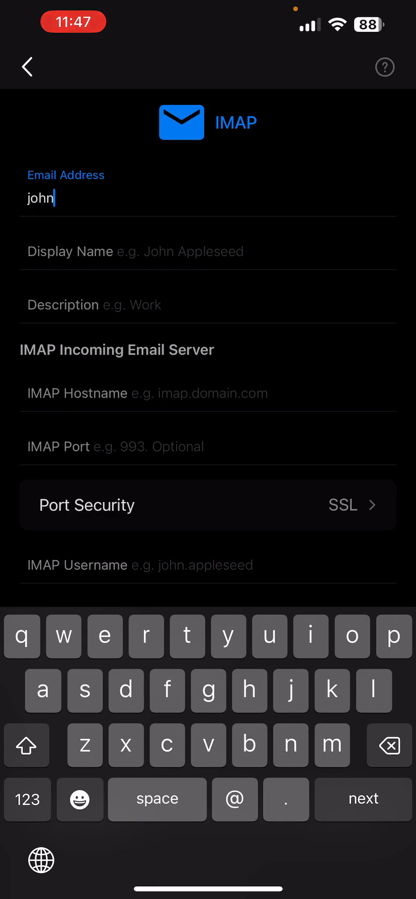
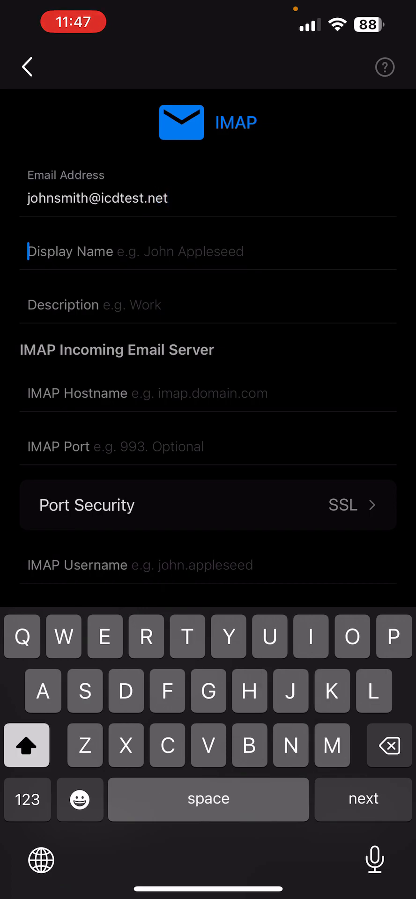
pyautogui.write('John Smi')
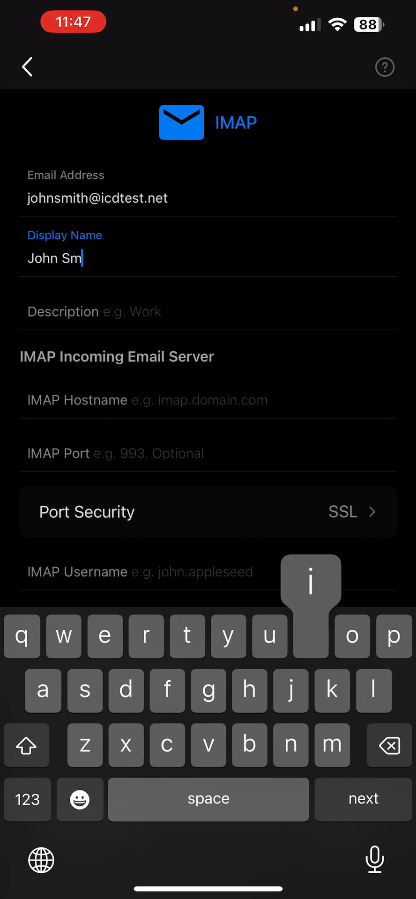
# Step: Enter 'John Smith' as the description and begin the IMAP hostname with 'mail.'
pyautogui.click(310, 636)
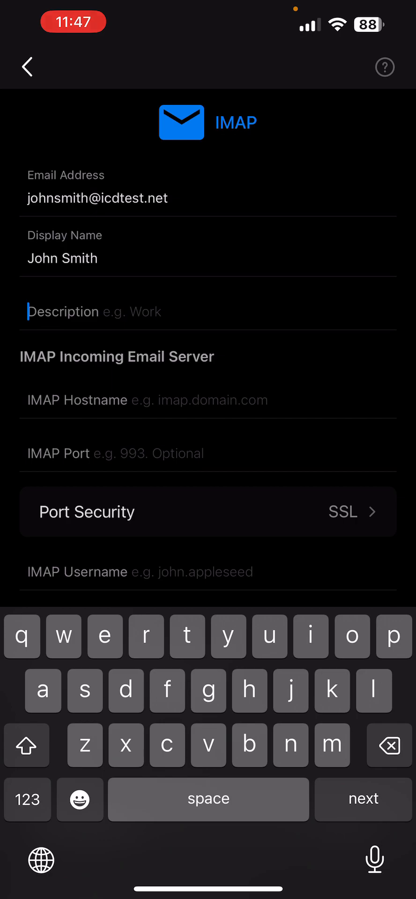
pyautogui.write('John Sm')
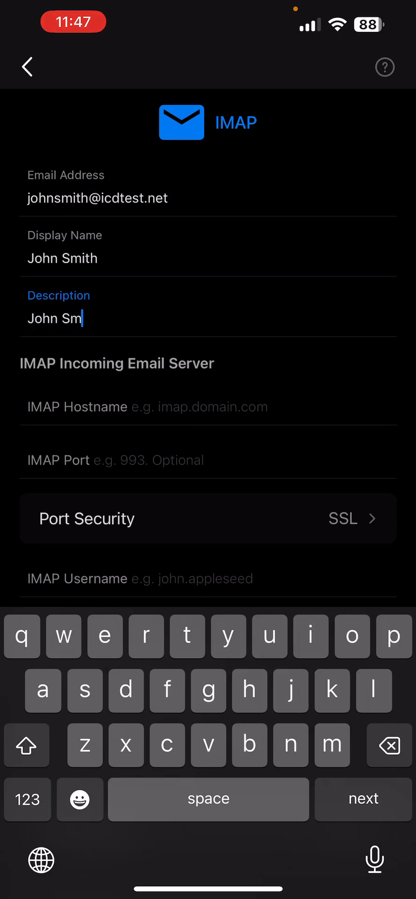
pyautogui.write('ith')
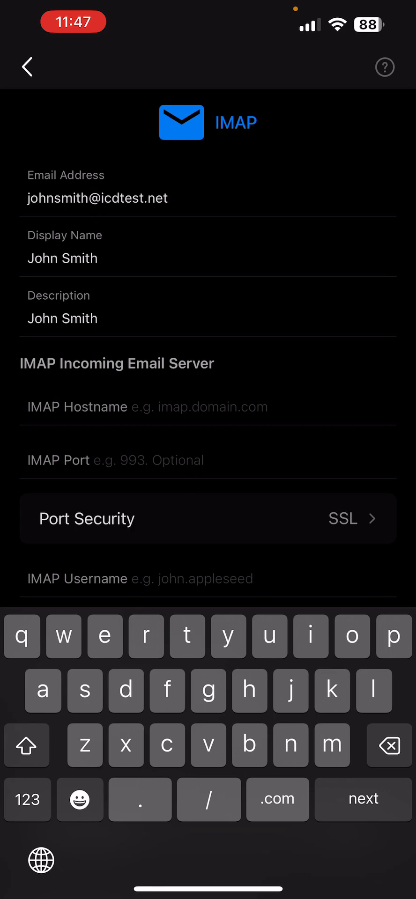
pyautogui.write('mail.')
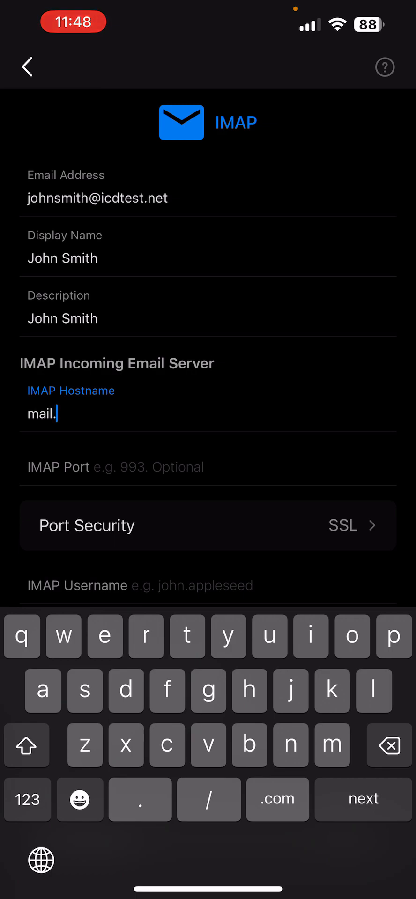
# Step: Complete the IMAP hostname mail.s466.sureserver.com and set the IMAP port to 993
pyautogui.write('s')
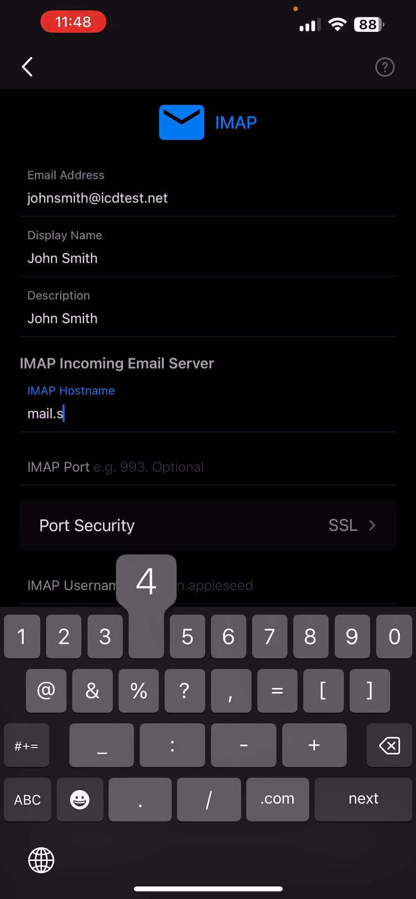
pyautogui.write('466.s')
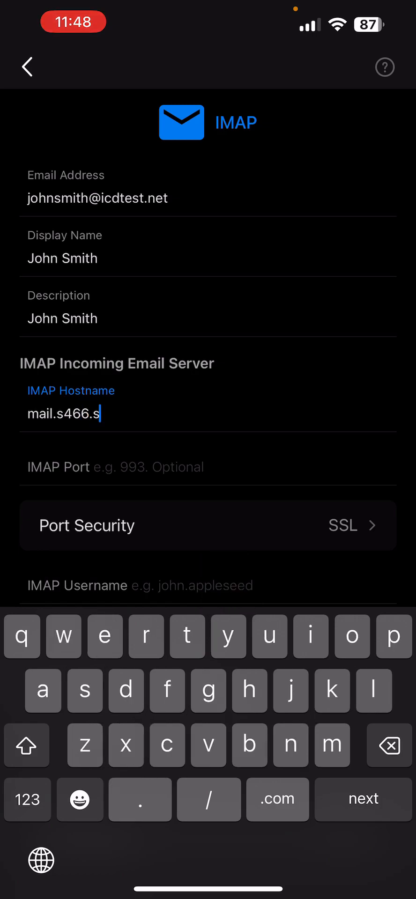
pyautogui.write('ureserver.com')
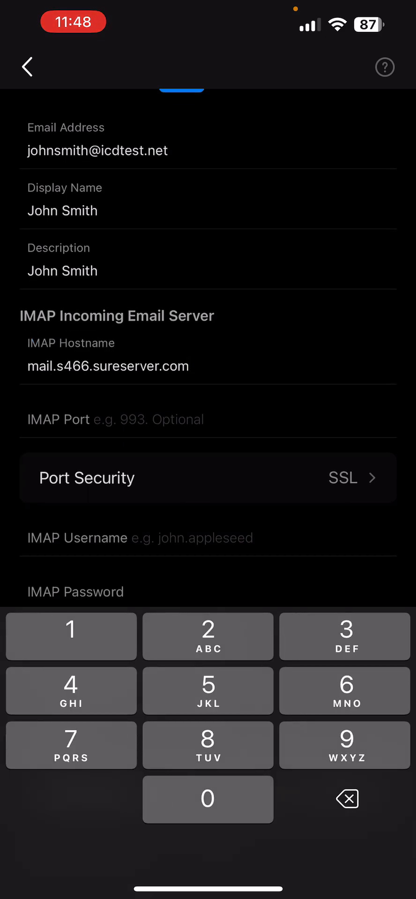
pyautogui.write('993')
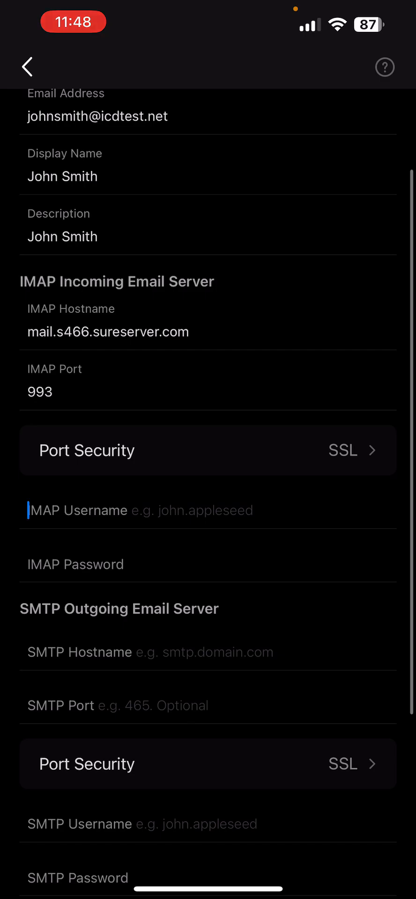
pyautogui.click(141, 509)
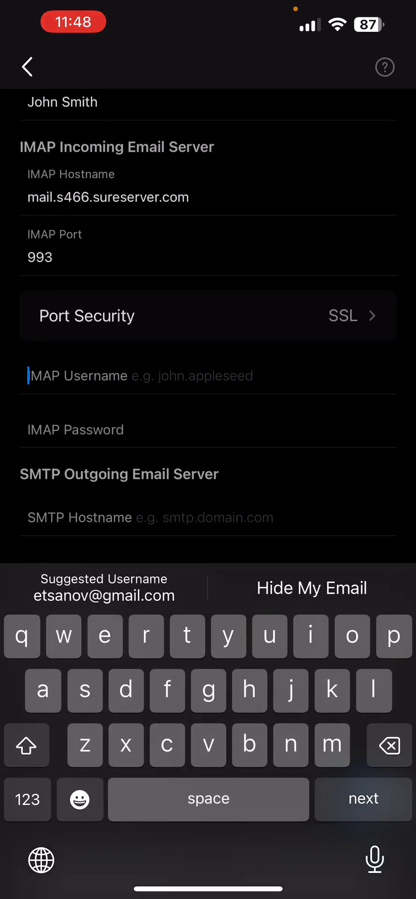
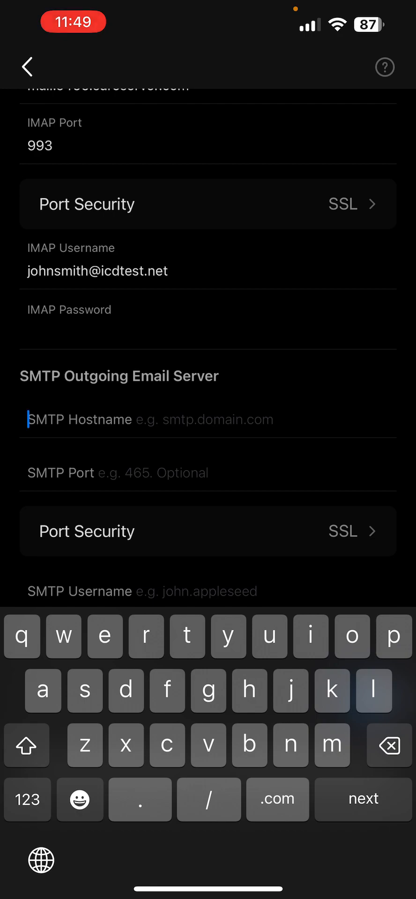
# Step: Set the SMTP hostname to mail.s466.sureserver.com with port 465
pyautogui.write('mail.')
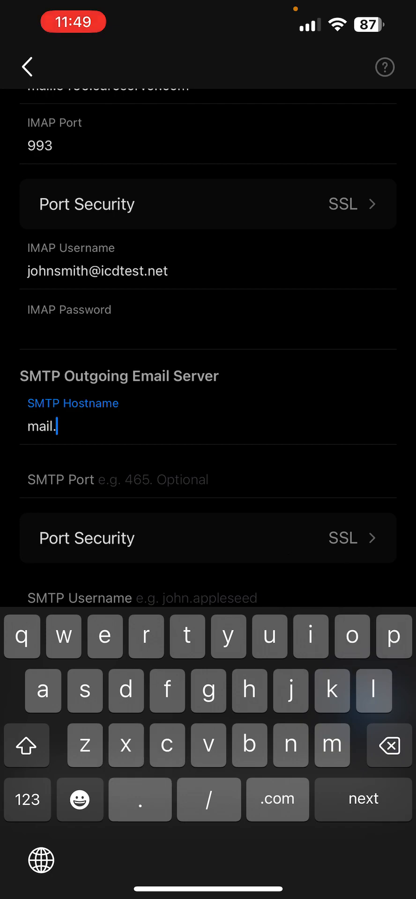
pyautogui.write('s466.sur')
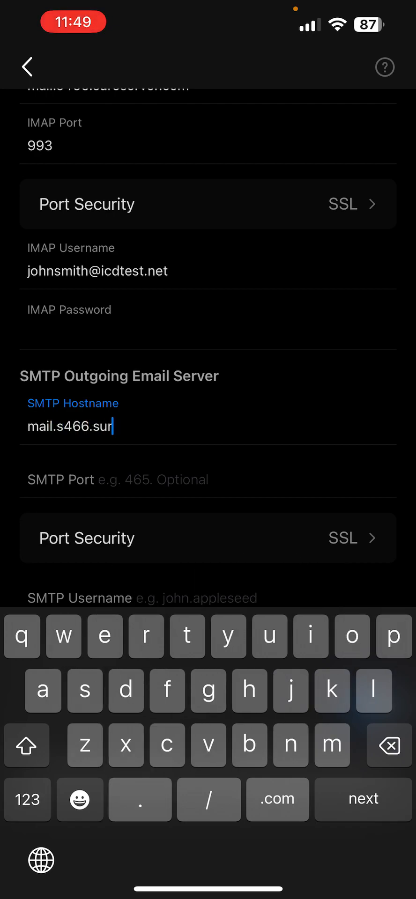
pyautogui.write('eserver.com')
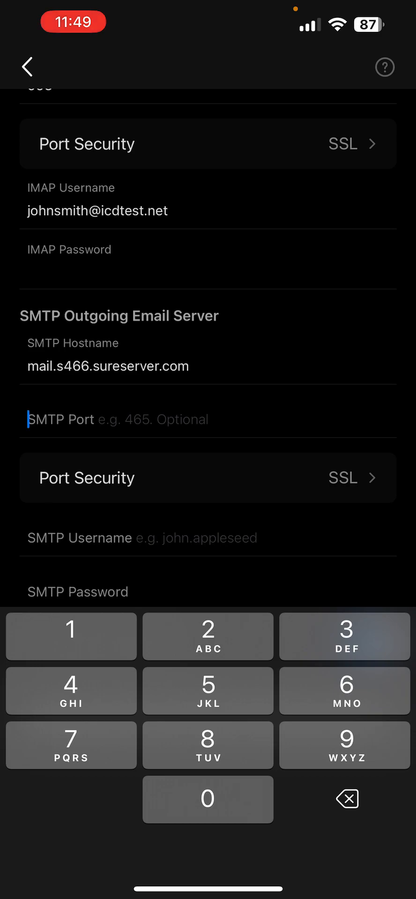
pyautogui.write('465')
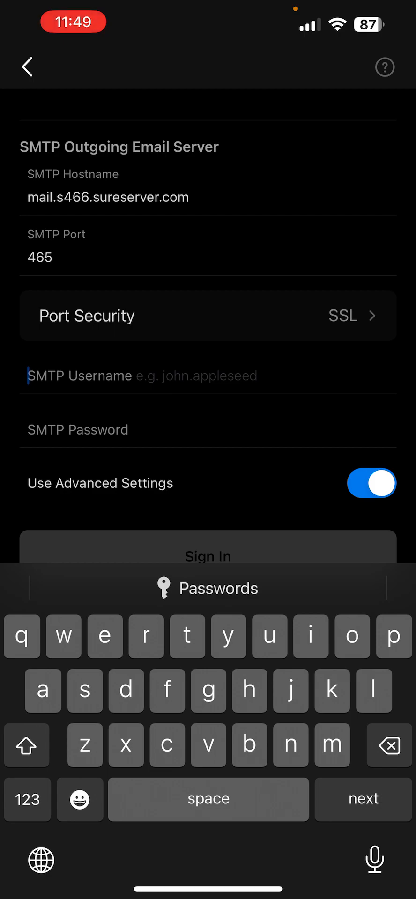
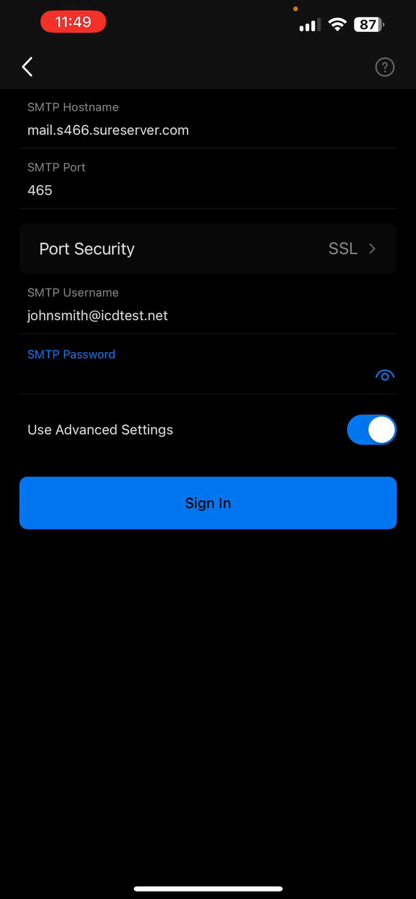
pyautogui.click(207, 503)
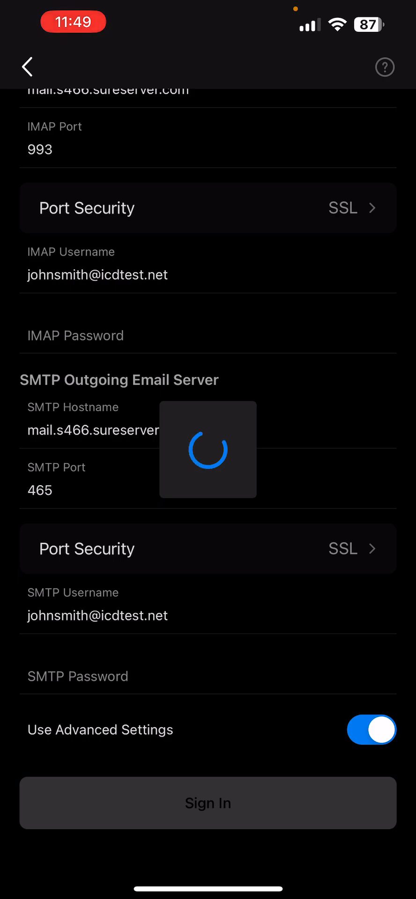
# Step: Dismiss the privacy notice, diagnostic data question and add-another-account offer with Maybe Later
pyautogui.click(208, 802)
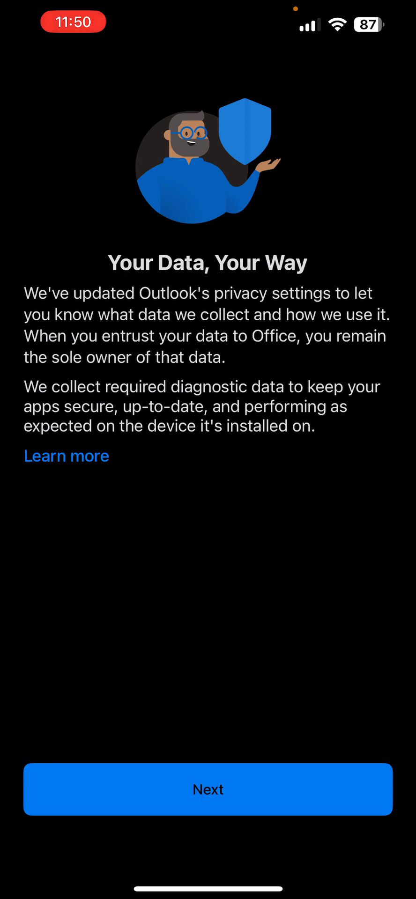
pyautogui.click(207, 789)
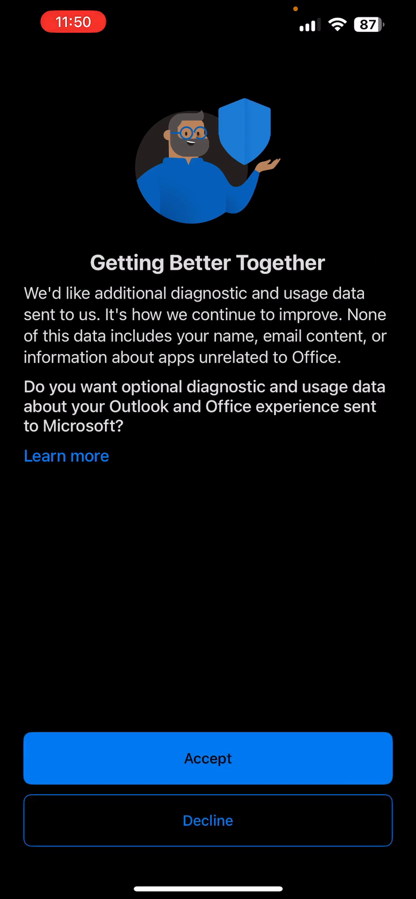
pyautogui.click(207, 758)
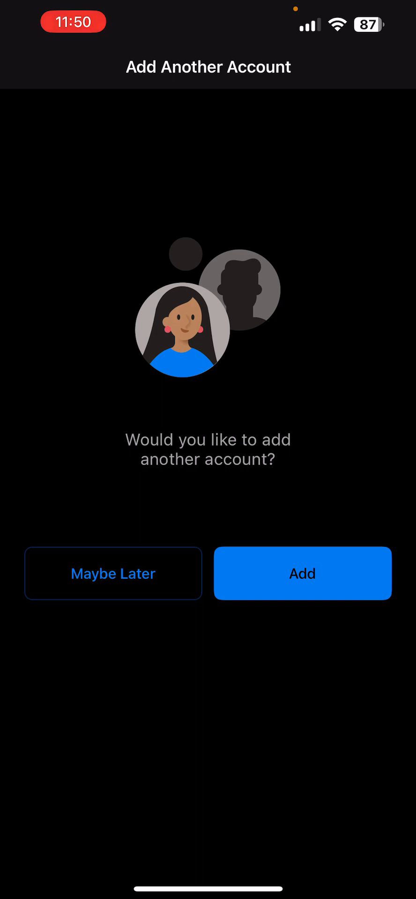
pyautogui.click(113, 573)
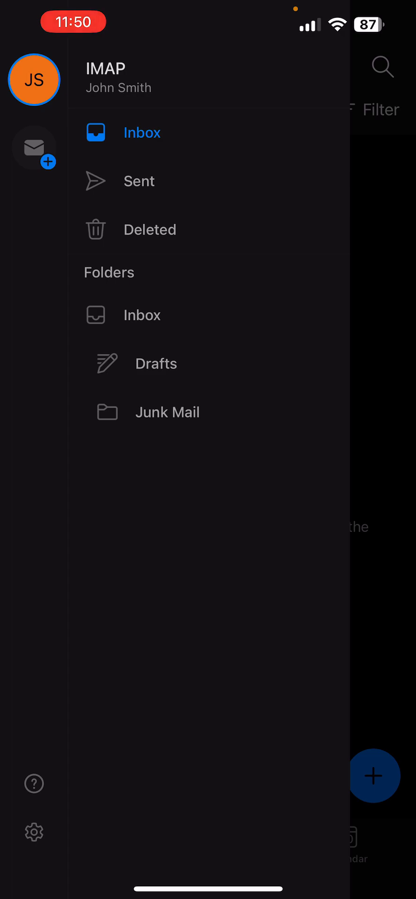
# Step: Scroll Settings to the account signature and start deleting 'Sent from Outlook for iOS'
pyautogui.click(33, 832)
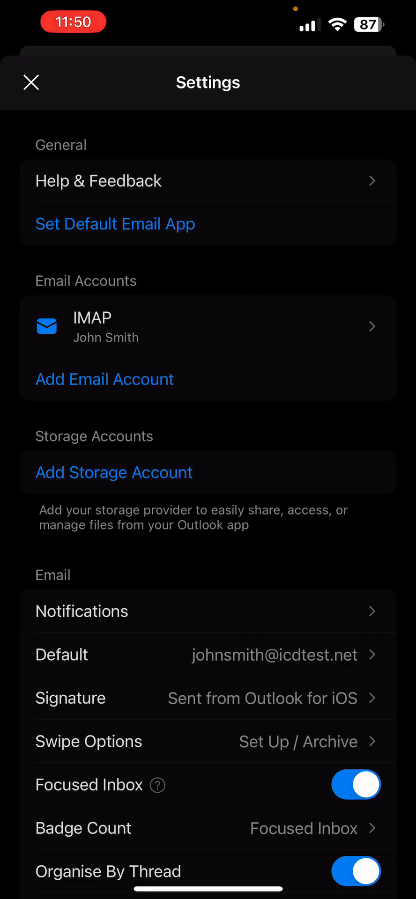
pyautogui.scroll(-3)
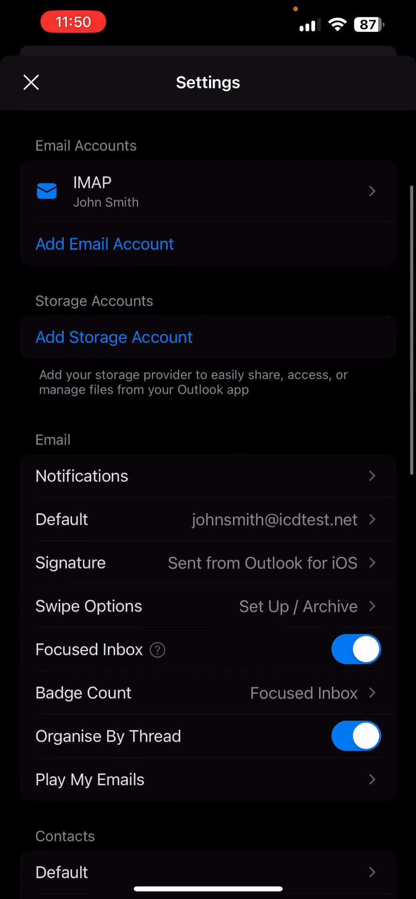
pyautogui.scroll(-3)
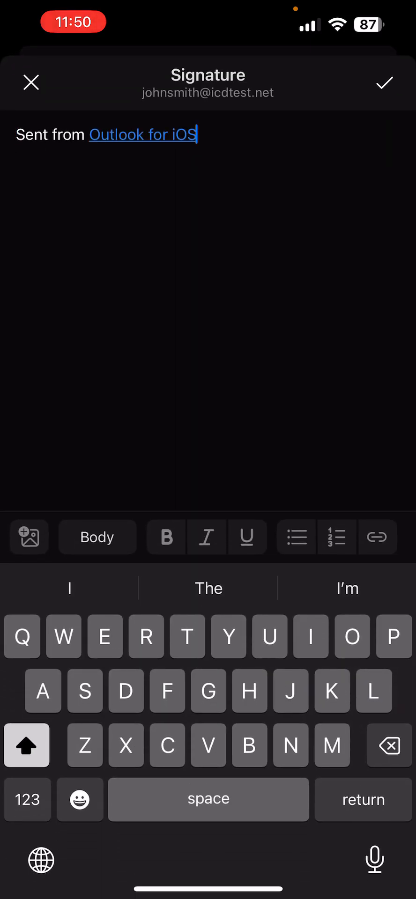
pyautogui.press('backspace')
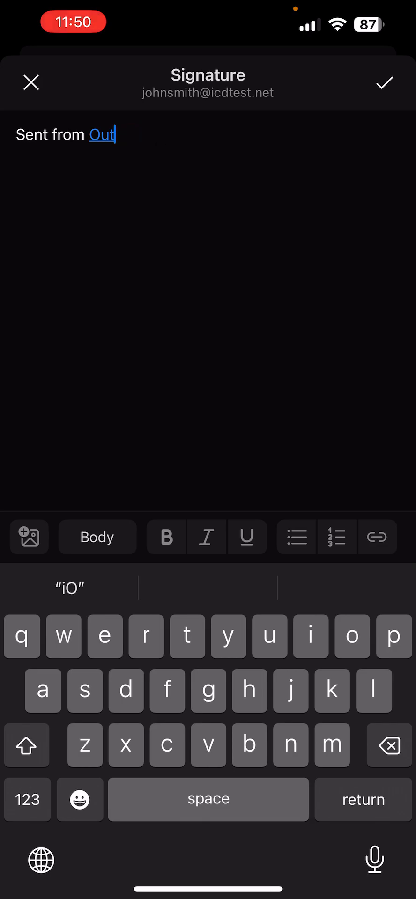